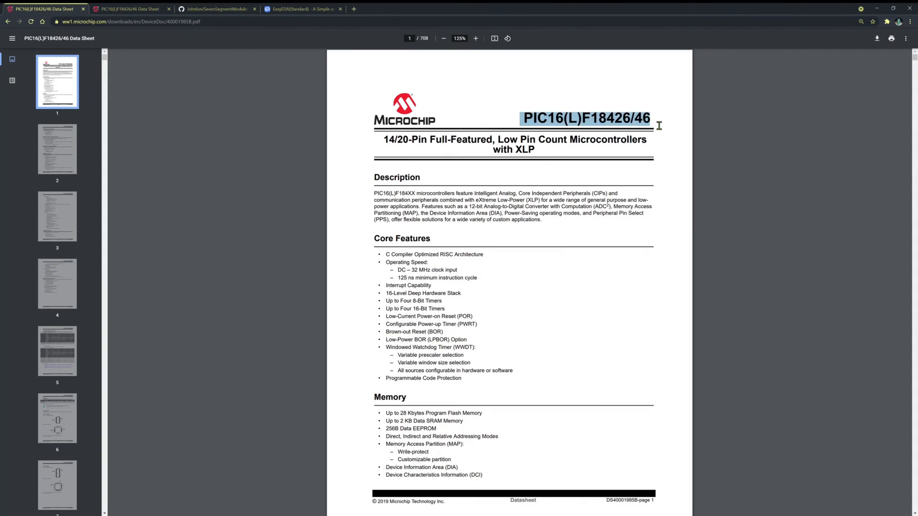
- Browse the PIC16F18446 datasheet down to page 7's 20-pin package pin diagrams
{"action": "left_click", "coordinate": [573, 124]}
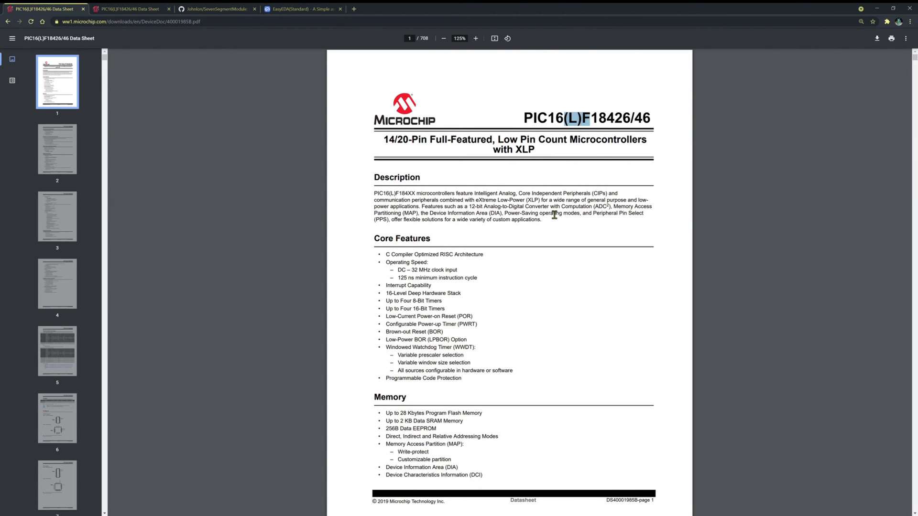
{"action": "mouse_move", "coordinate": [494, 215]}
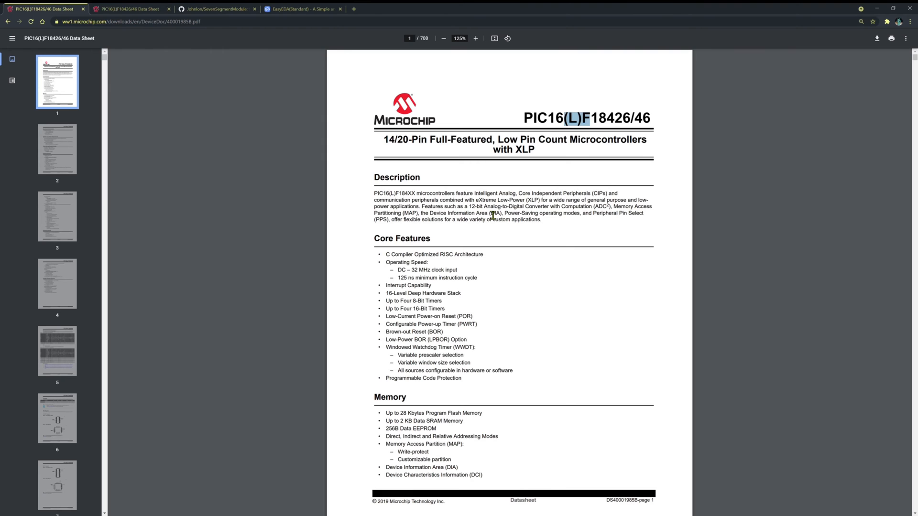
{"action": "scroll", "scroll_direction": "down", "scroll_amount": 3}
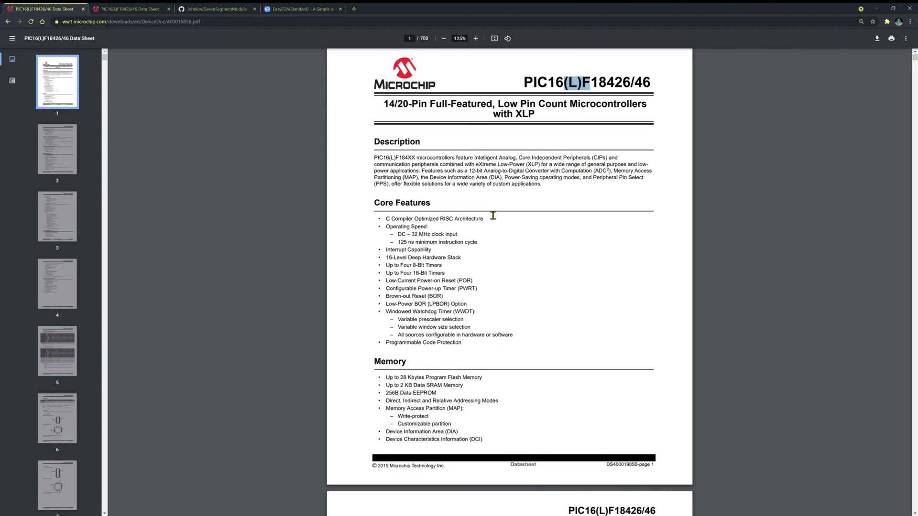
{"action": "scroll", "scroll_direction": "down", "scroll_amount": 3}
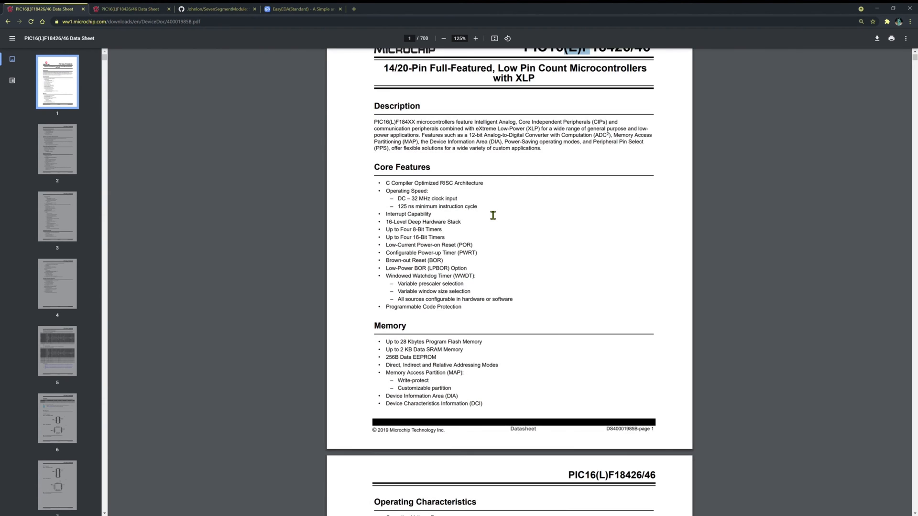
{"action": "scroll", "scroll_direction": "up", "scroll_amount": 3}
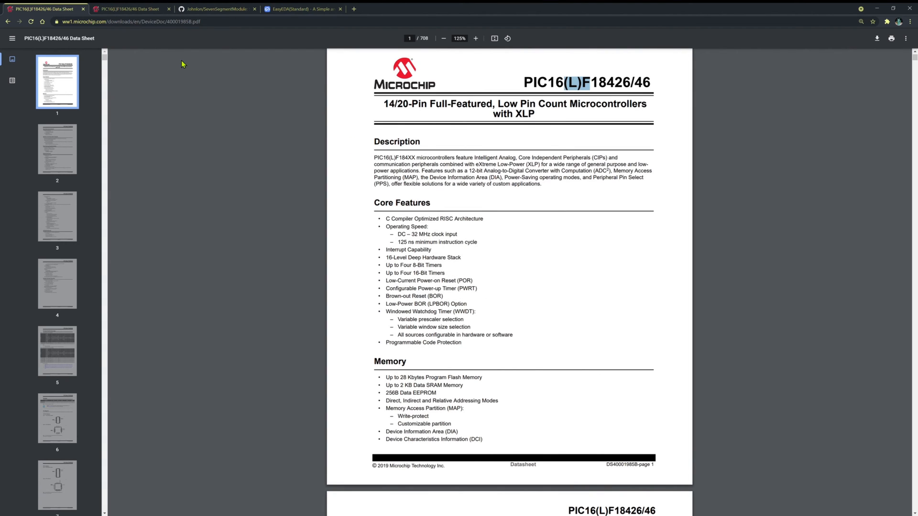
{"action": "mouse_move", "coordinate": [166, 48]}
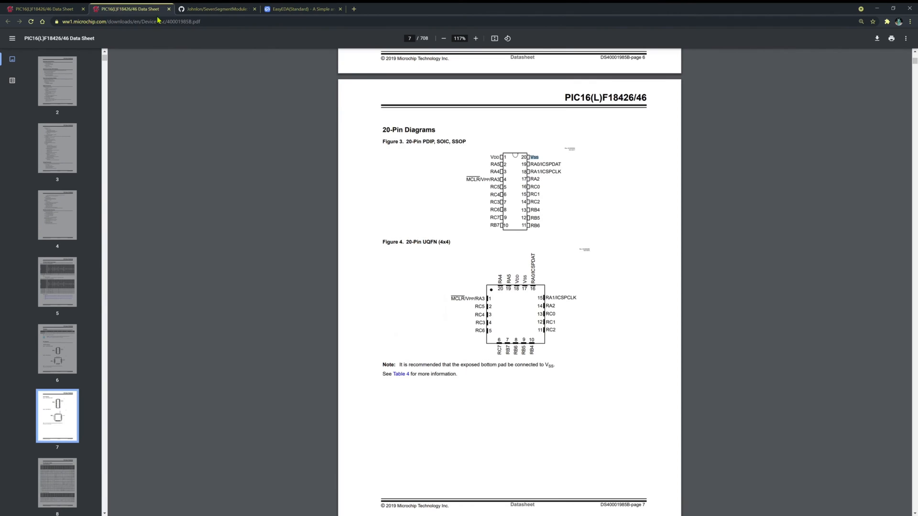
{"action": "mouse_move", "coordinate": [500, 163]}
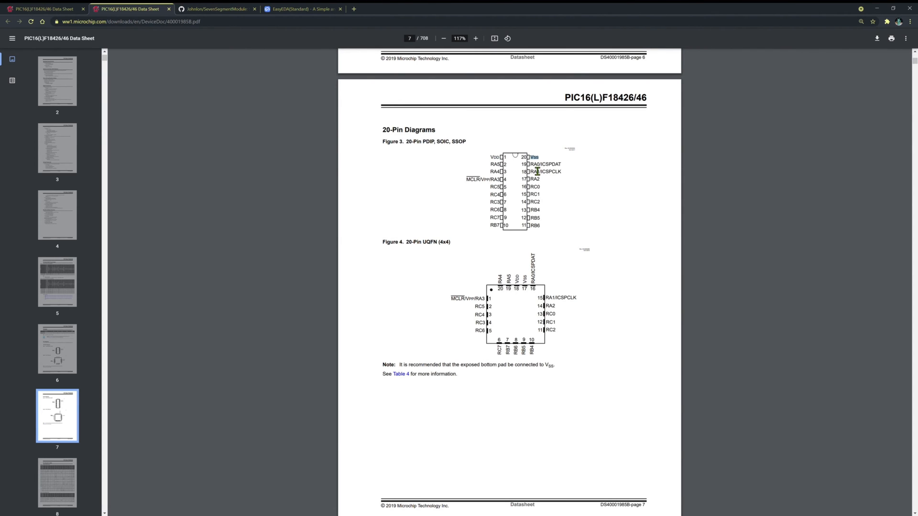
{"action": "mouse_move", "coordinate": [548, 176]}
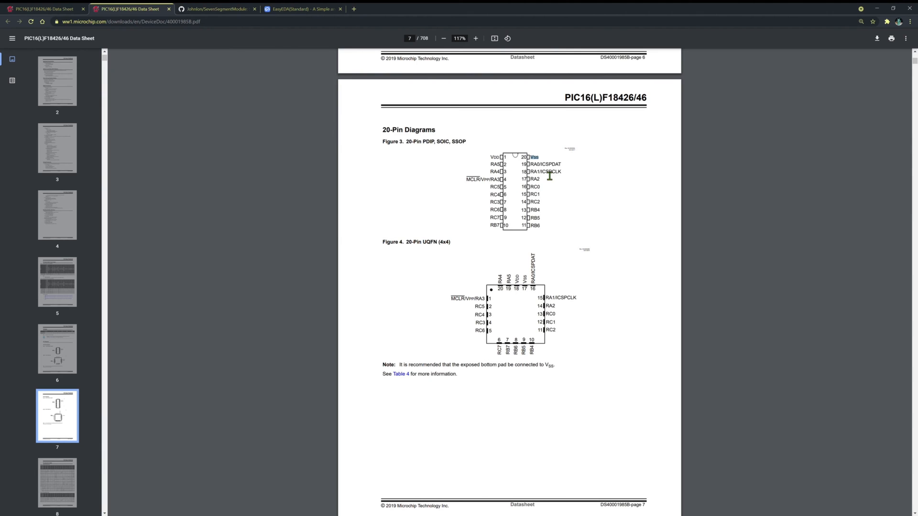
{"action": "mouse_move", "coordinate": [225, 15]}
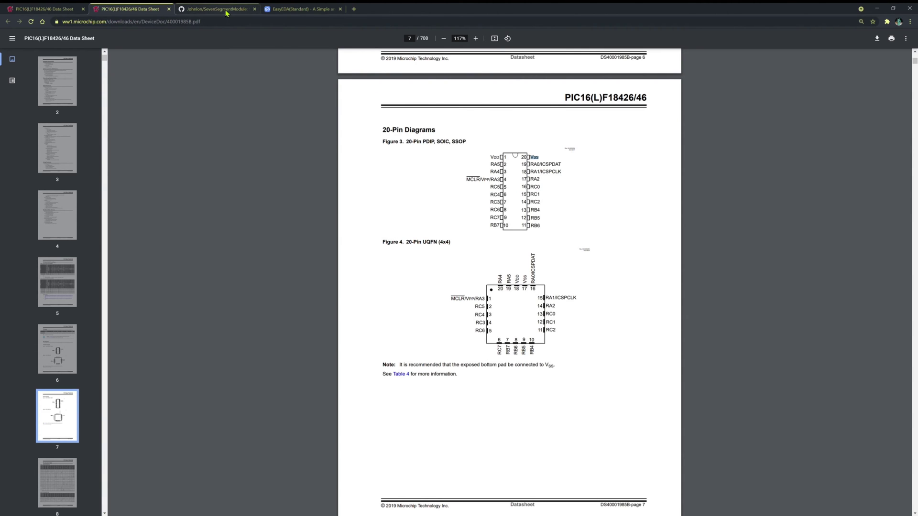
- Review the GitHub README pinout, then move to the EasyEDA seven-segment schematic
{"action": "left_click", "coordinate": [217, 8]}
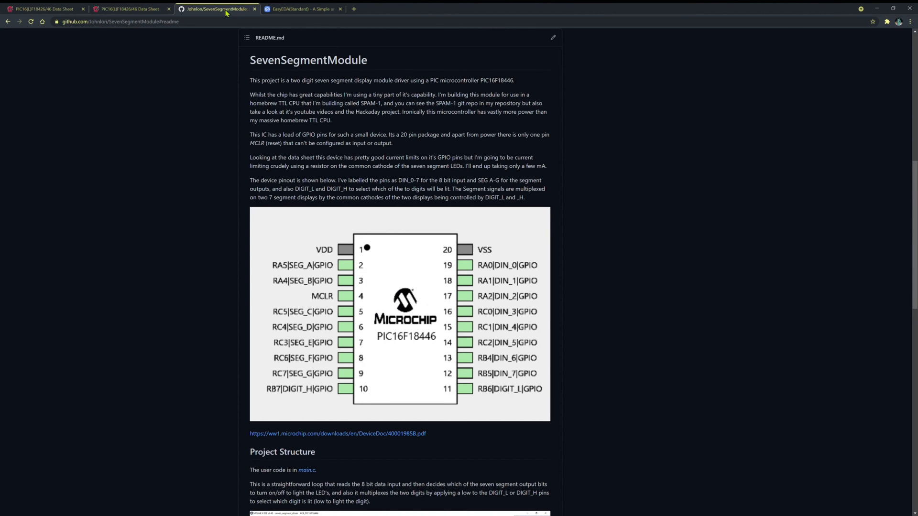
{"action": "mouse_move", "coordinate": [466, 174]}
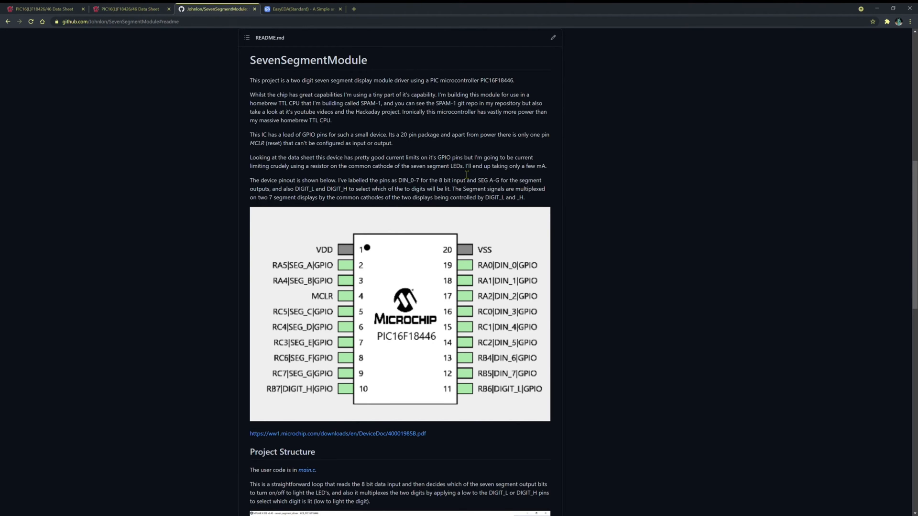
{"action": "mouse_move", "coordinate": [497, 197]}
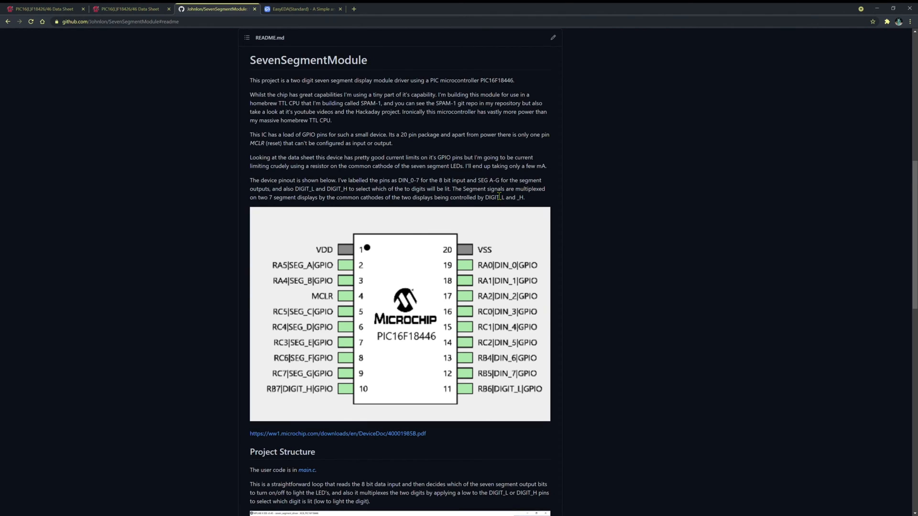
{"action": "mouse_move", "coordinate": [486, 270]}
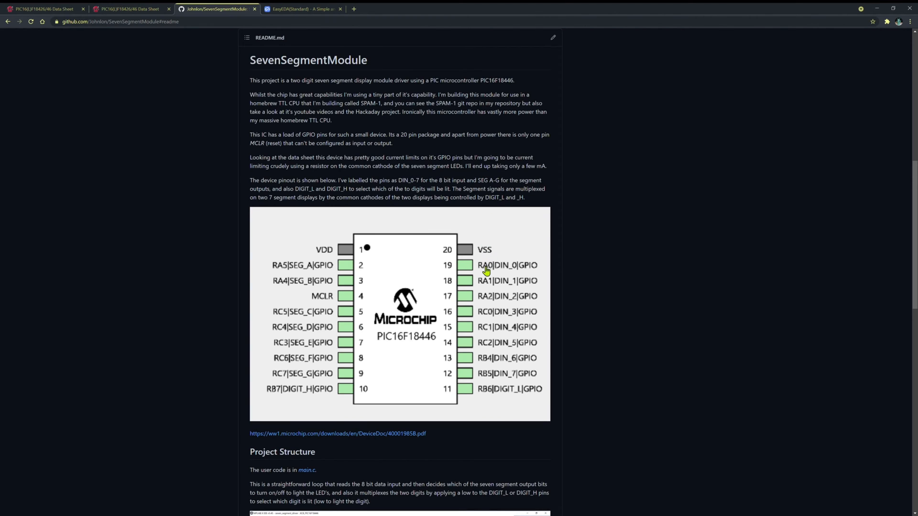
{"action": "mouse_move", "coordinate": [492, 354]}
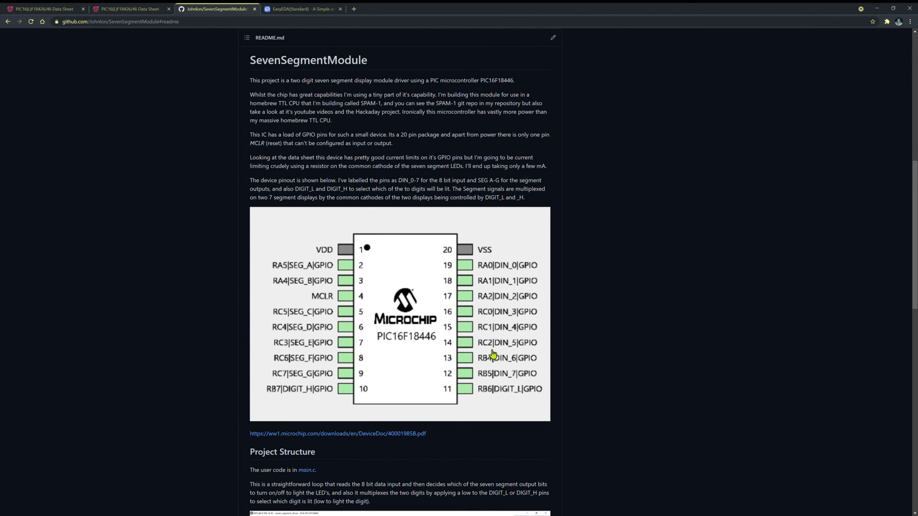
{"action": "mouse_move", "coordinate": [507, 352]}
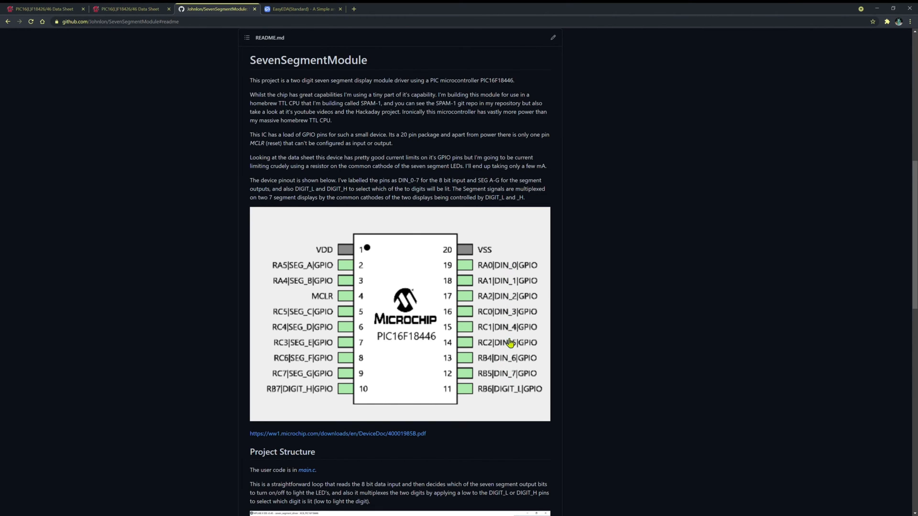
{"action": "mouse_move", "coordinate": [335, 285]}
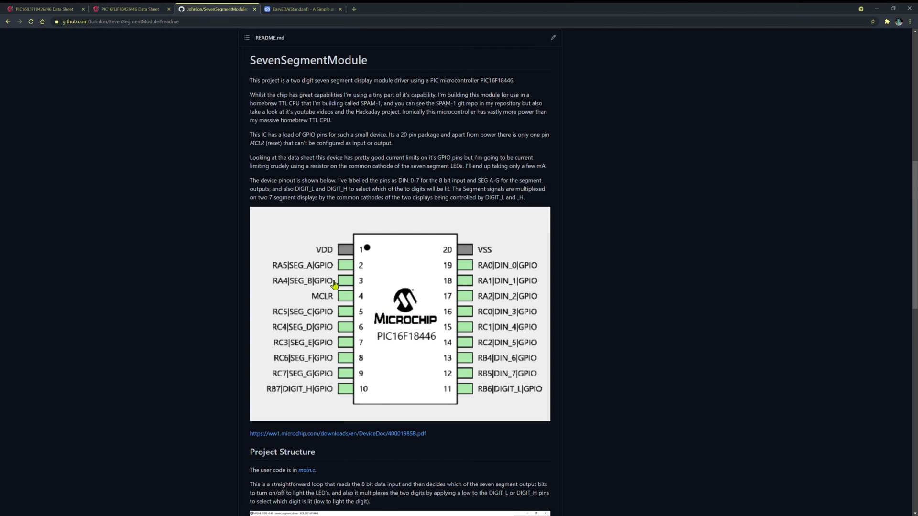
{"action": "mouse_move", "coordinate": [303, 317]}
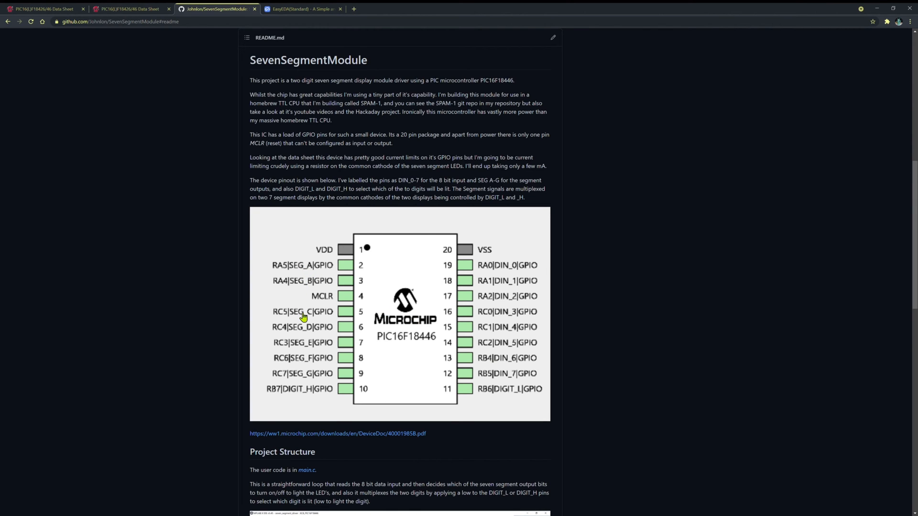
{"action": "mouse_move", "coordinate": [303, 350]}
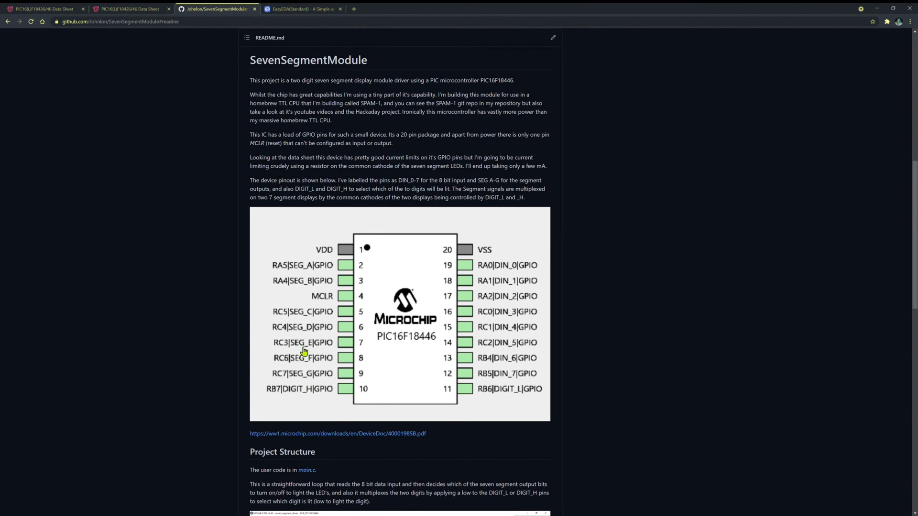
{"action": "mouse_move", "coordinate": [309, 374]}
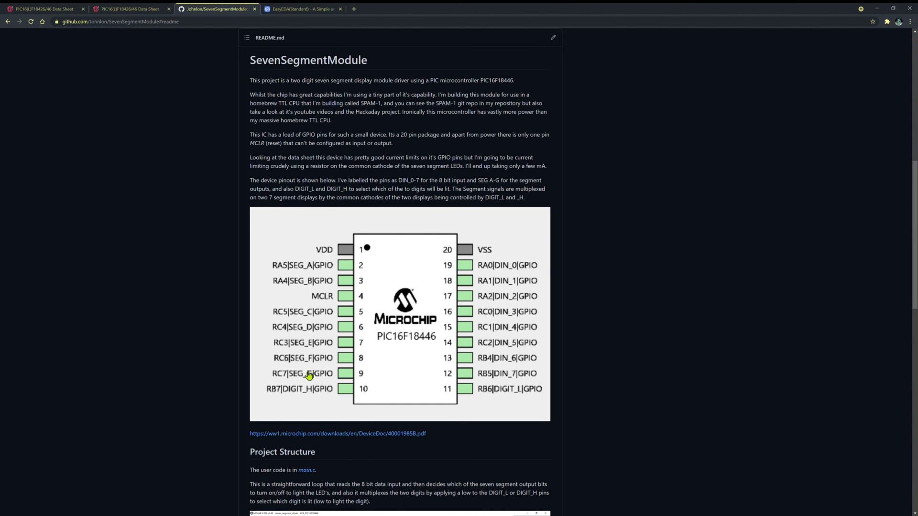
{"action": "mouse_move", "coordinate": [508, 392]}
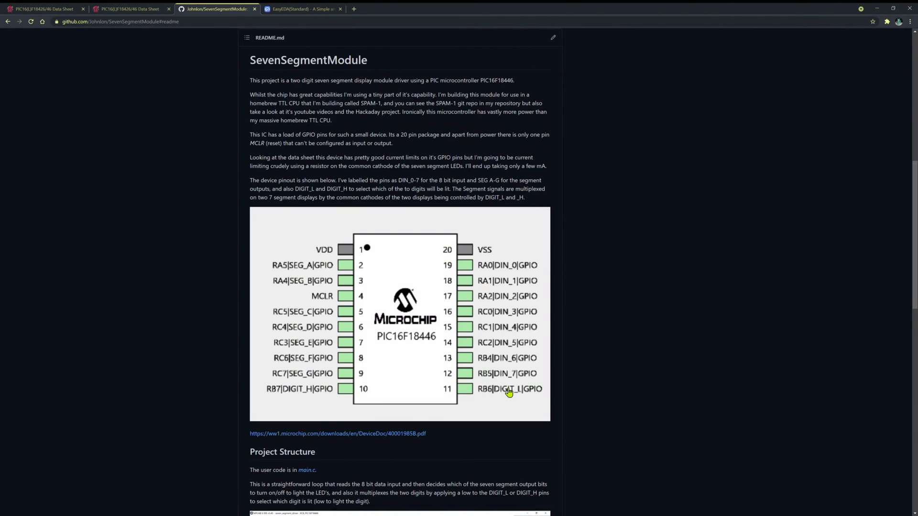
{"action": "mouse_move", "coordinate": [297, 394]}
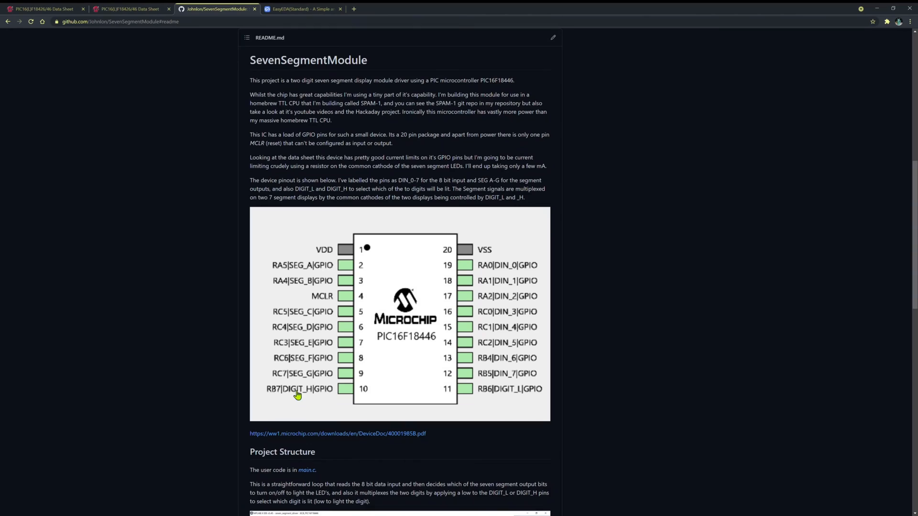
{"action": "mouse_move", "coordinate": [507, 395]}
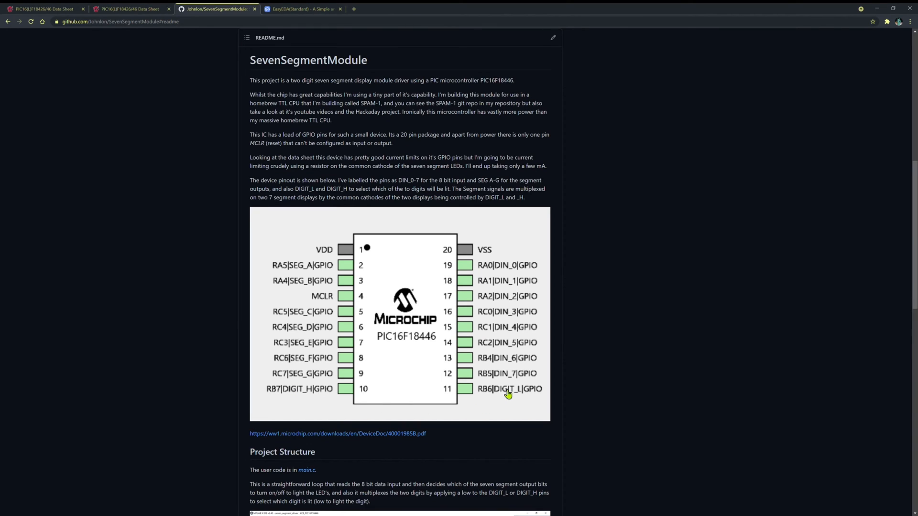
{"action": "mouse_move", "coordinate": [301, 307]}
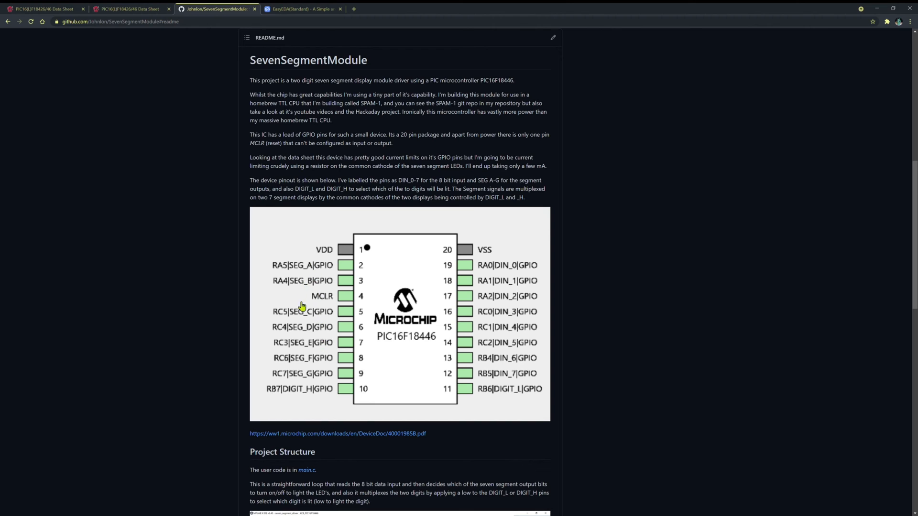
{"action": "mouse_move", "coordinate": [279, 355]}
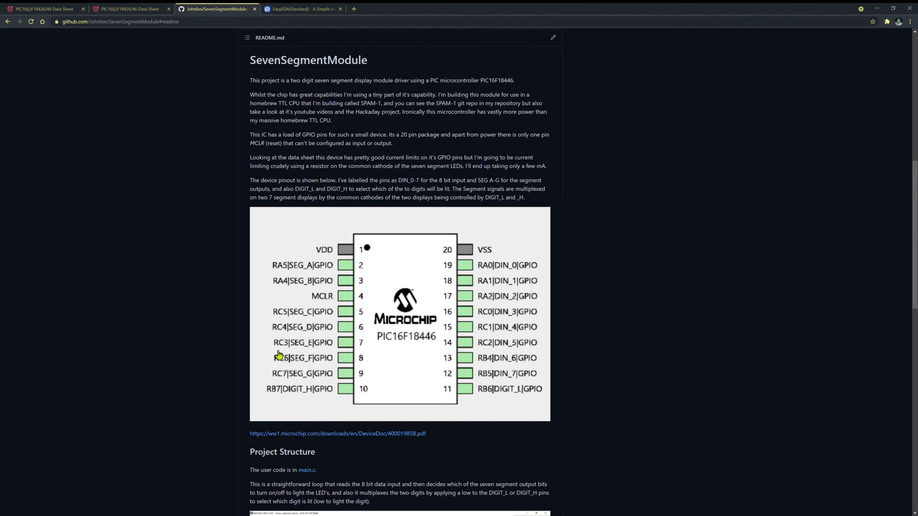
{"action": "mouse_move", "coordinate": [295, 393]}
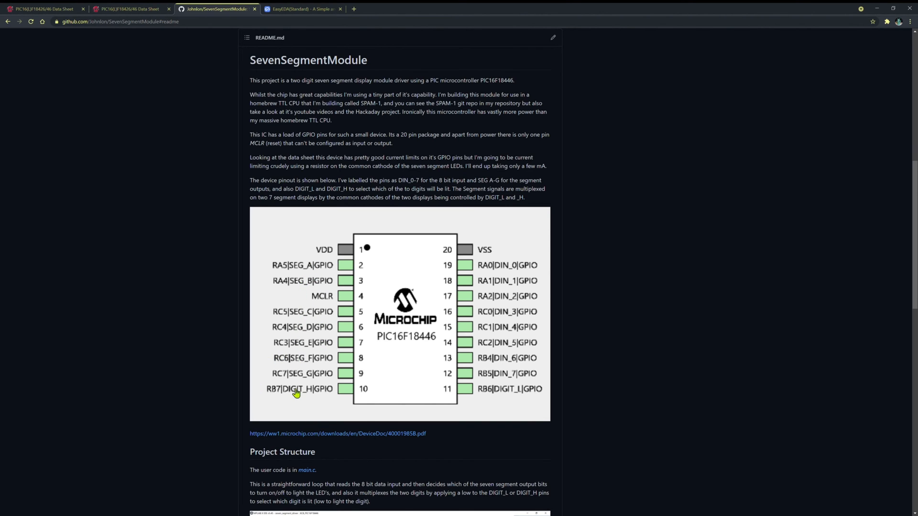
{"action": "mouse_move", "coordinate": [303, 392]}
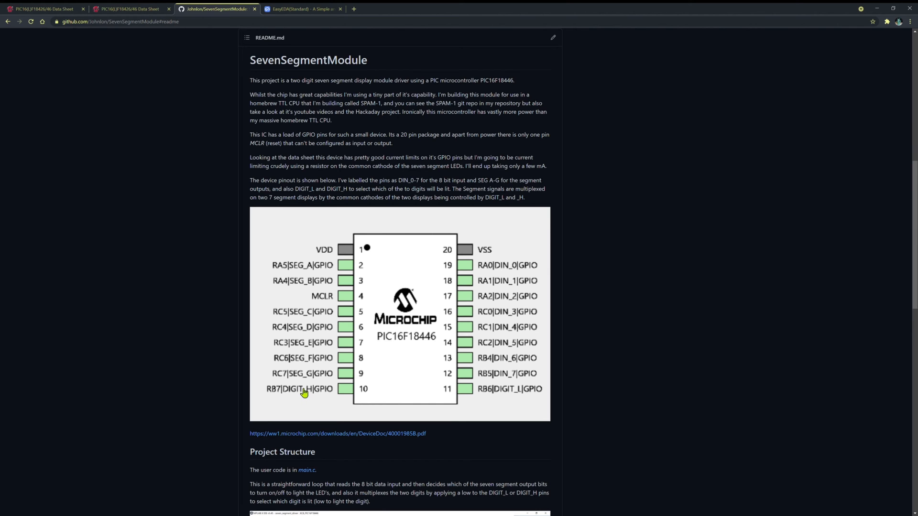
{"action": "left_click", "coordinate": [301, 9]}
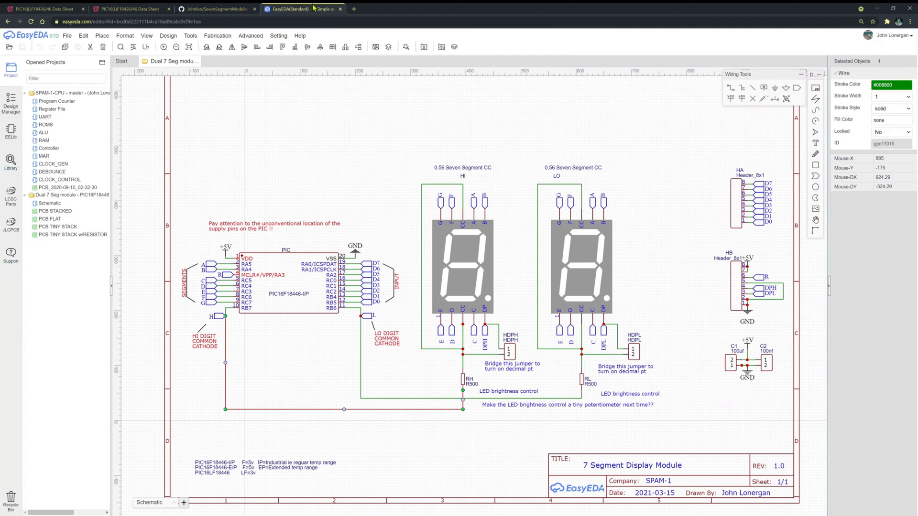
- Inspect the RH brightness resistor (R500) and the L digit common-cathode net label
{"action": "left_click", "coordinate": [345, 157]}
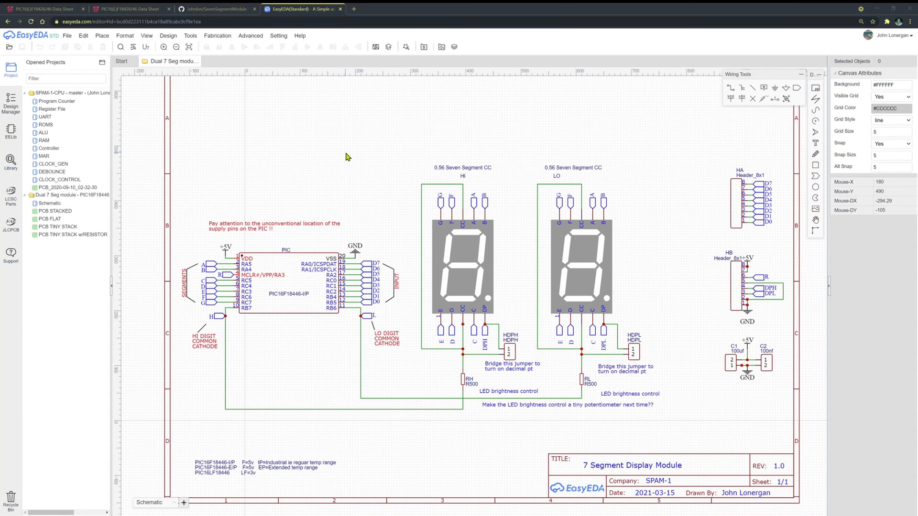
{"action": "mouse_move", "coordinate": [369, 242]}
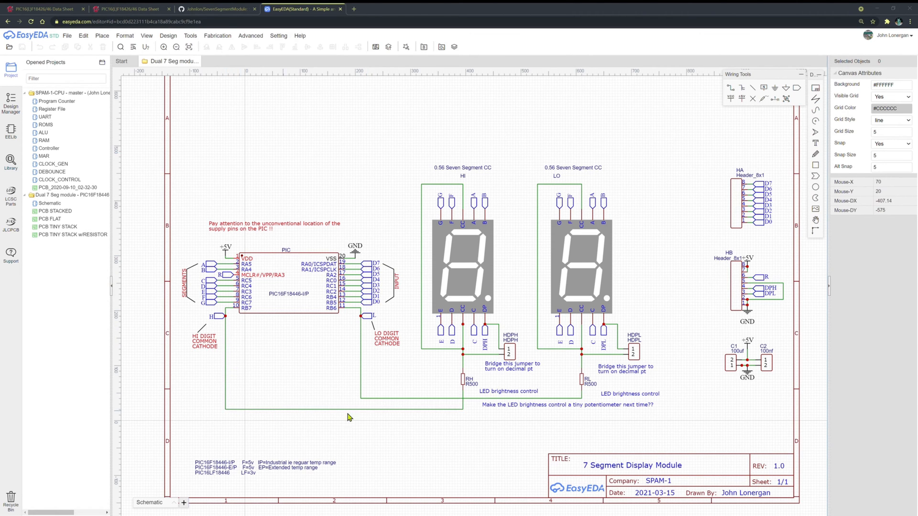
{"action": "mouse_move", "coordinate": [465, 385]}
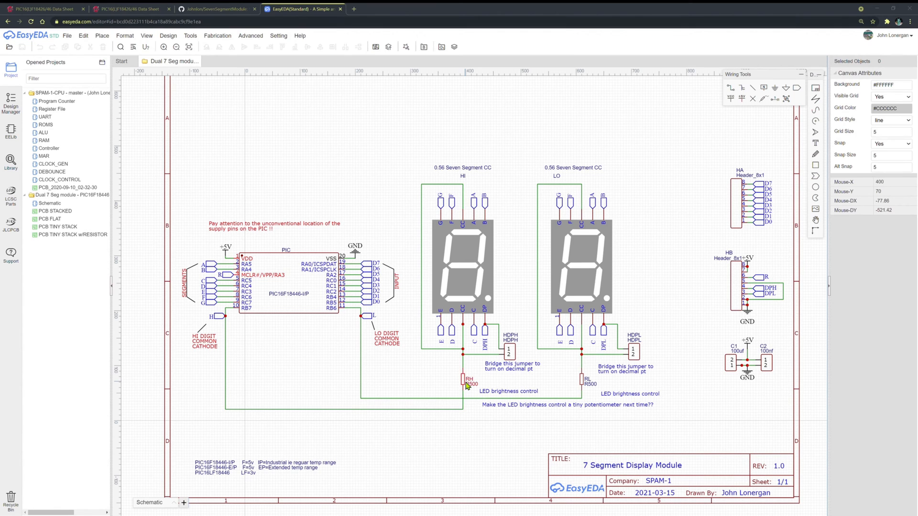
{"action": "left_click", "coordinate": [466, 381]}
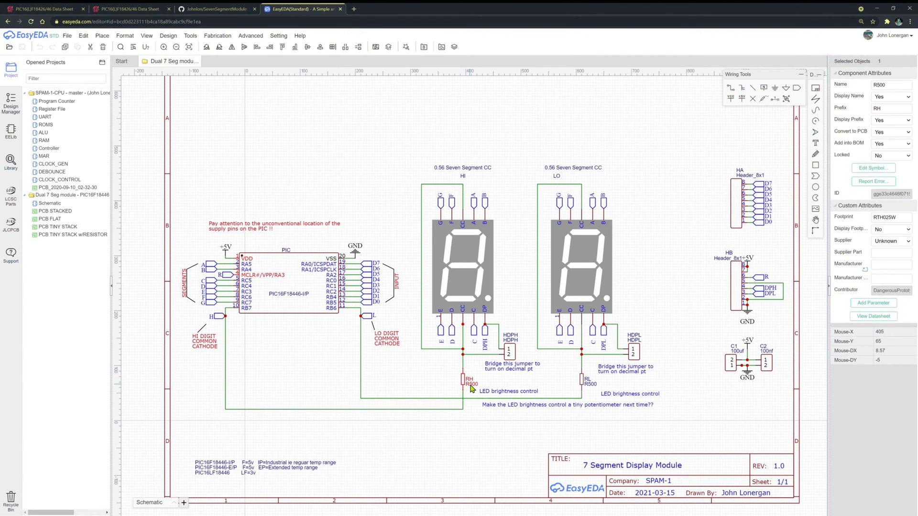
{"action": "left_click", "coordinate": [472, 383]}
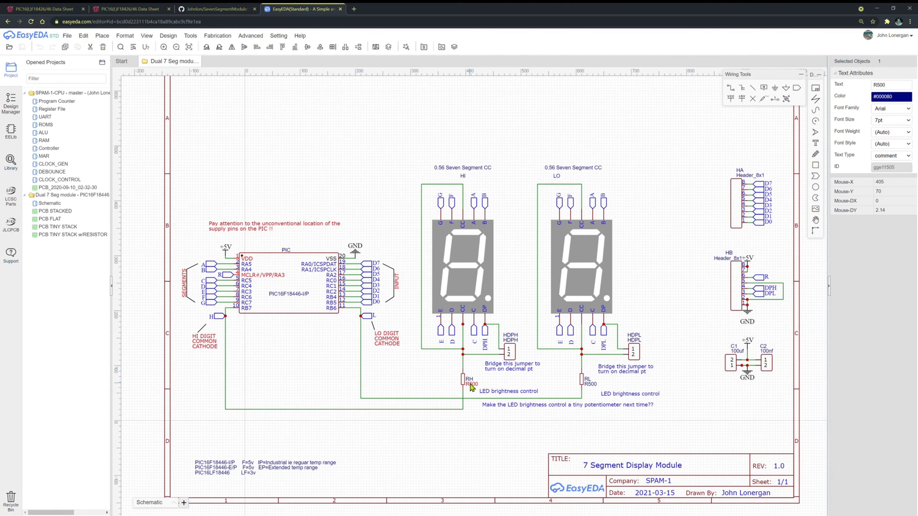
{"action": "mouse_move", "coordinate": [453, 389]}
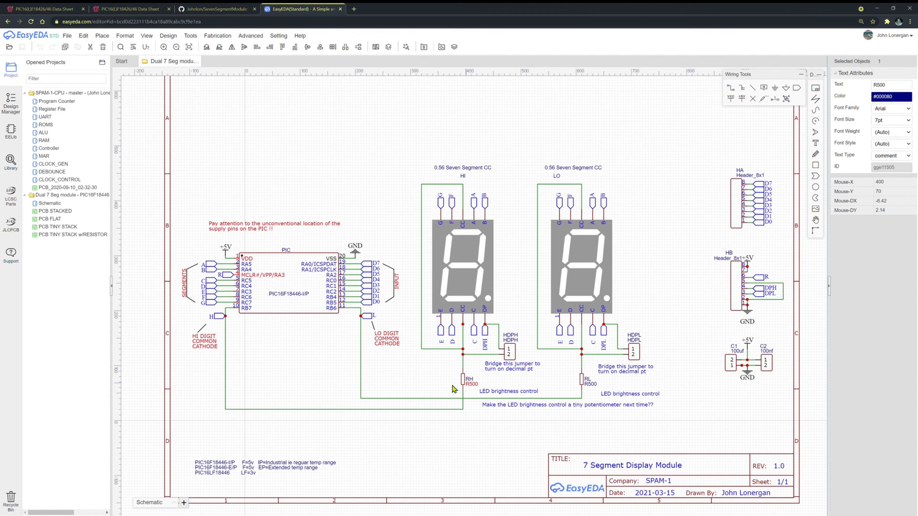
{"action": "mouse_move", "coordinate": [520, 394]}
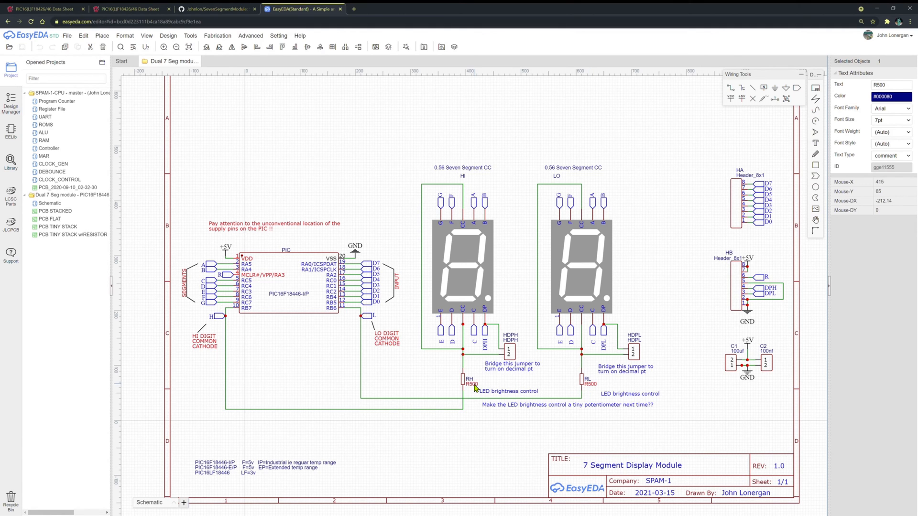
{"action": "mouse_move", "coordinate": [325, 355]}
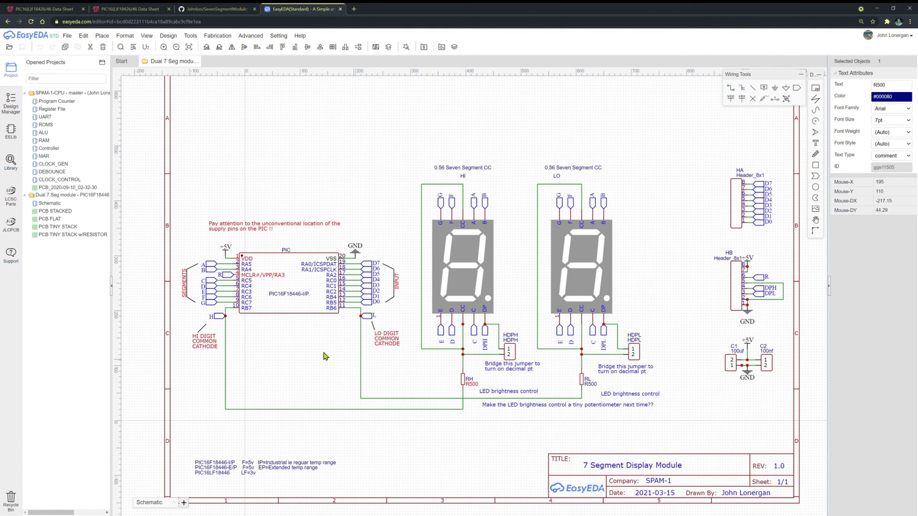
{"action": "mouse_move", "coordinate": [473, 389]}
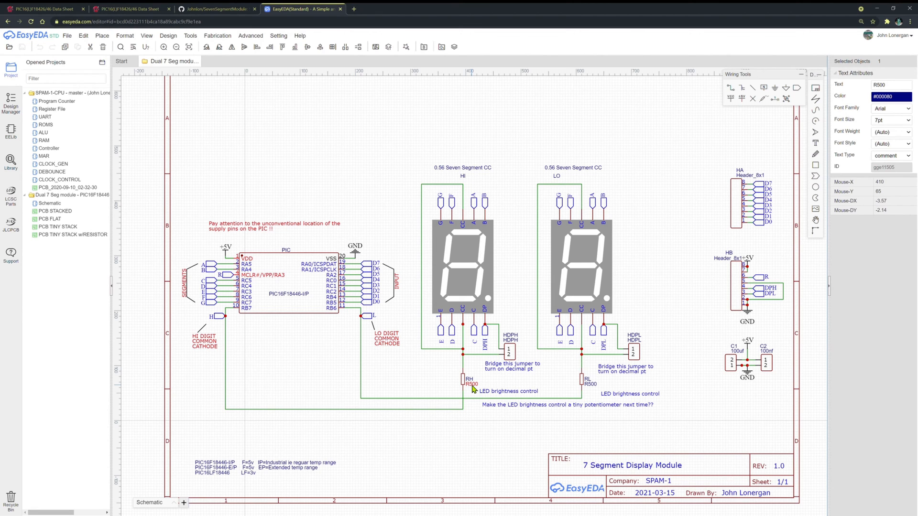
{"action": "mouse_move", "coordinate": [460, 390]}
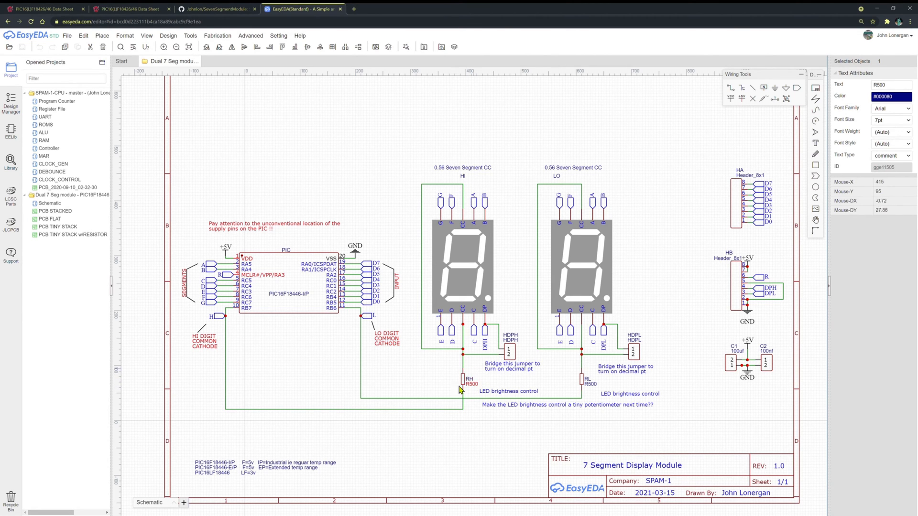
{"action": "mouse_move", "coordinate": [456, 387]}
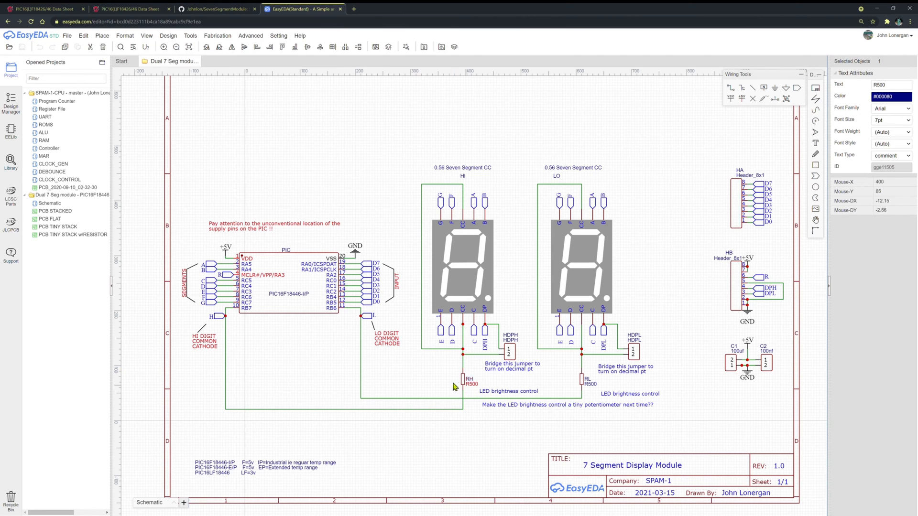
{"action": "mouse_move", "coordinate": [384, 371]}
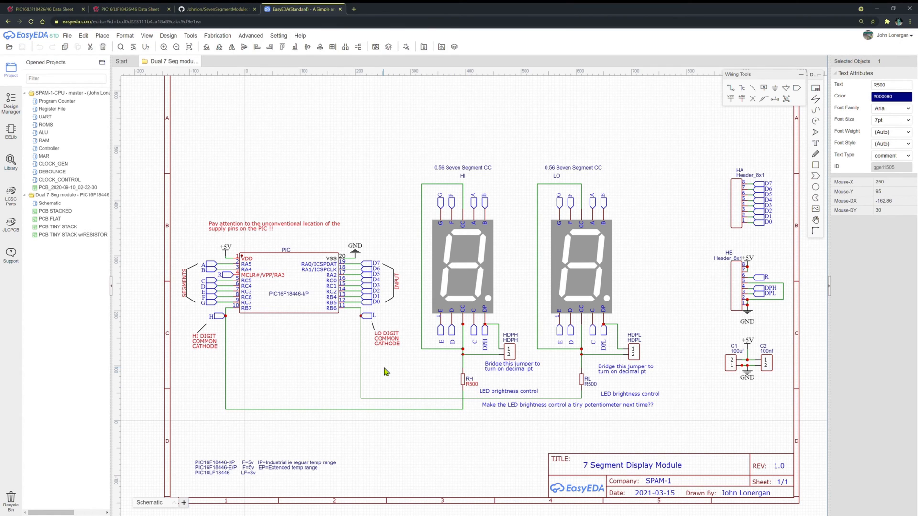
{"action": "mouse_move", "coordinate": [364, 269]}
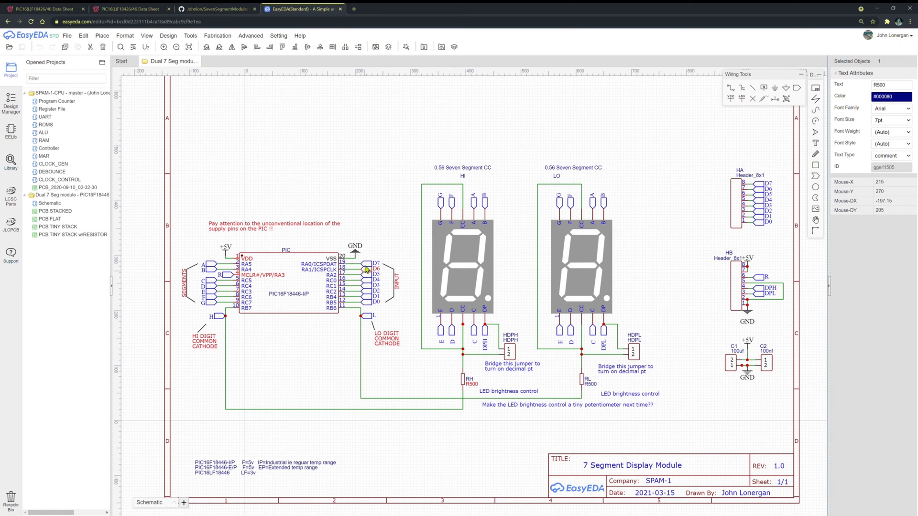
{"action": "mouse_move", "coordinate": [367, 280]}
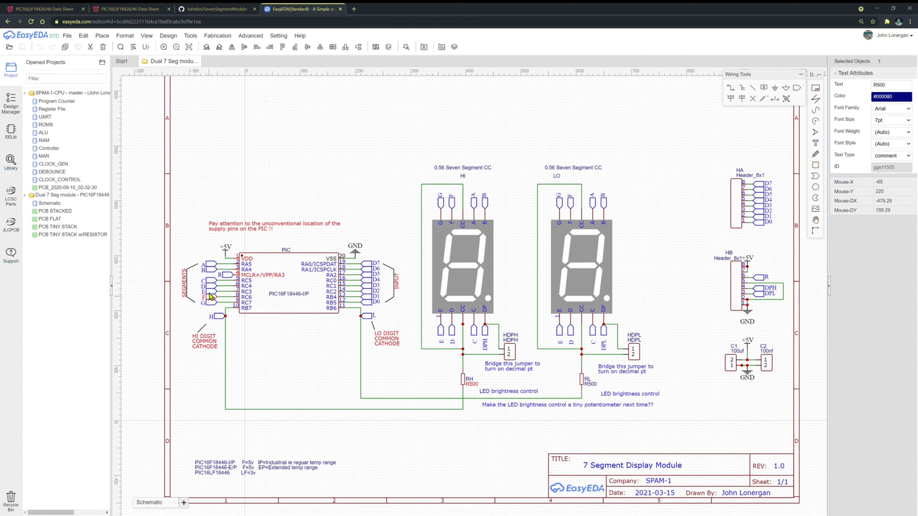
{"action": "mouse_move", "coordinate": [210, 272]}
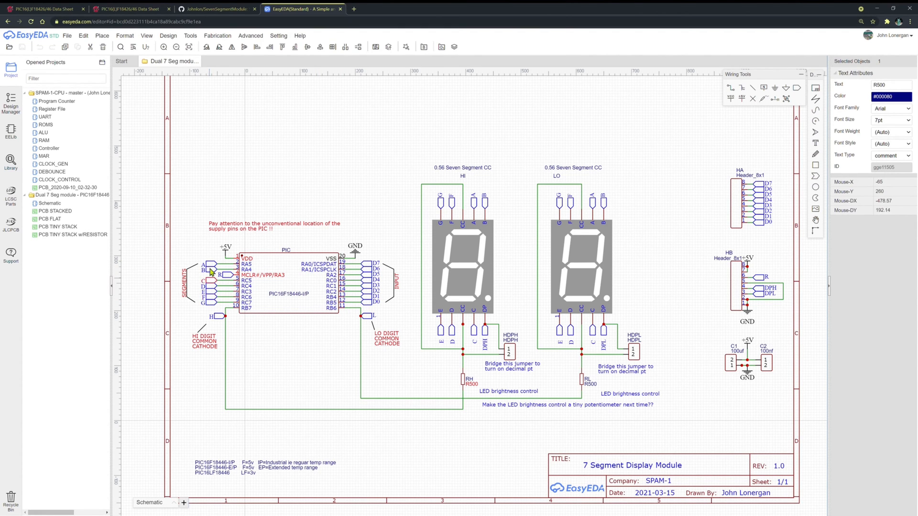
{"action": "mouse_move", "coordinate": [425, 212]}
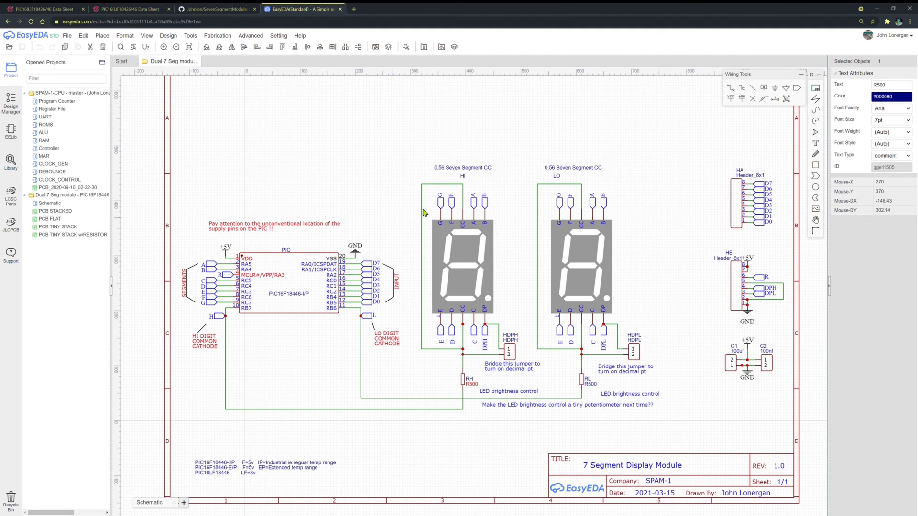
{"action": "mouse_move", "coordinate": [559, 205]}
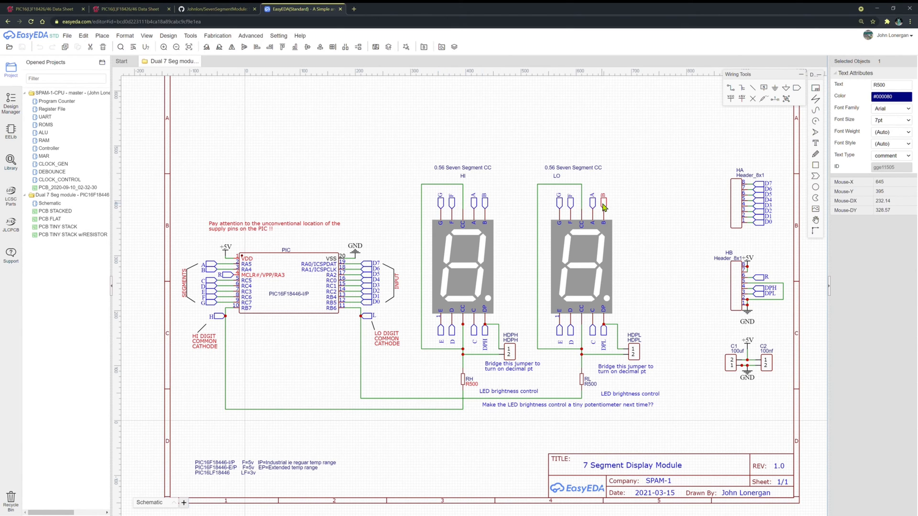
{"action": "mouse_move", "coordinate": [219, 320]}
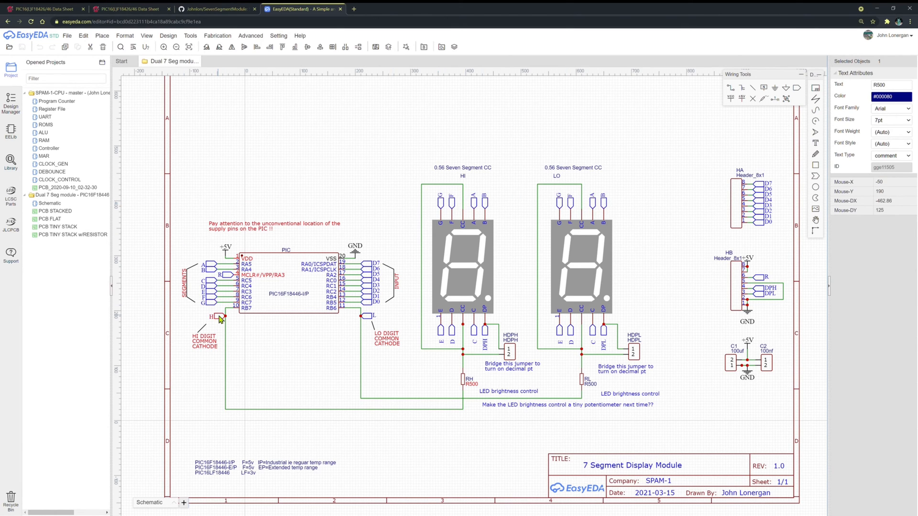
{"action": "left_click", "coordinate": [220, 316]}
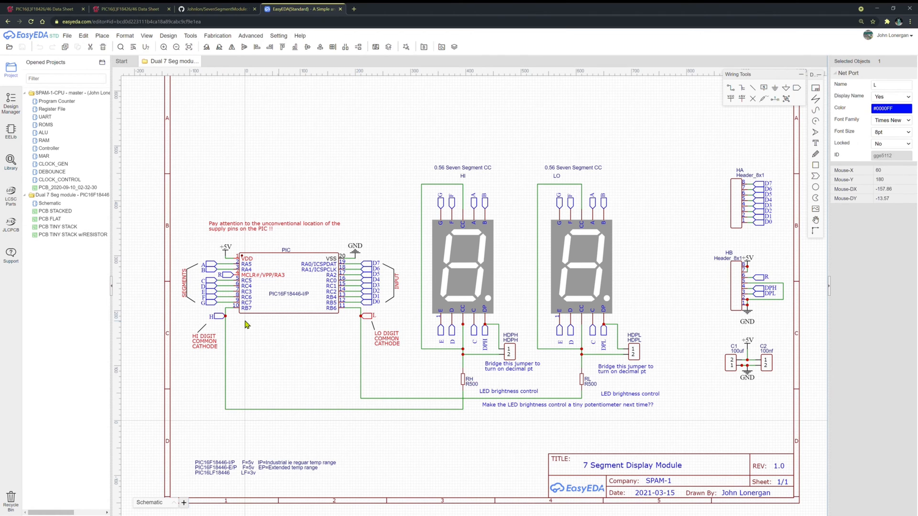
{"action": "left_click", "coordinate": [219, 316]}
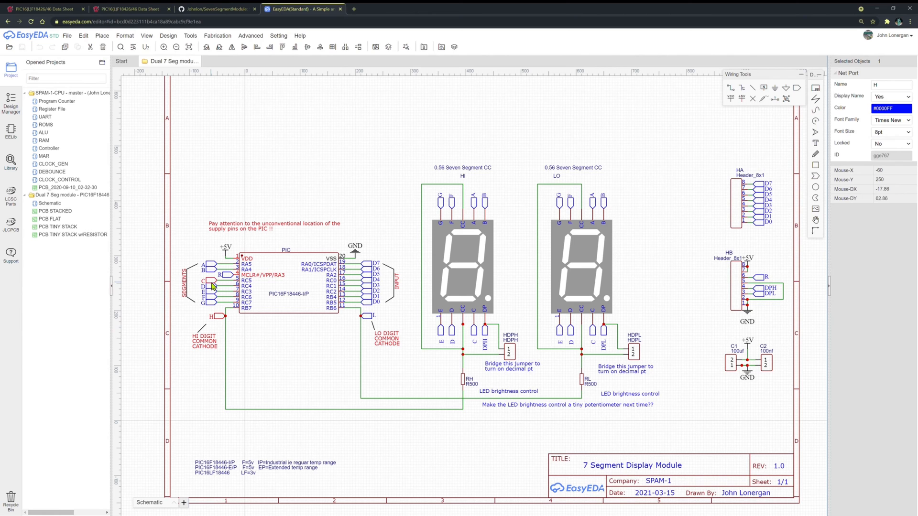
{"action": "mouse_move", "coordinate": [463, 343]}
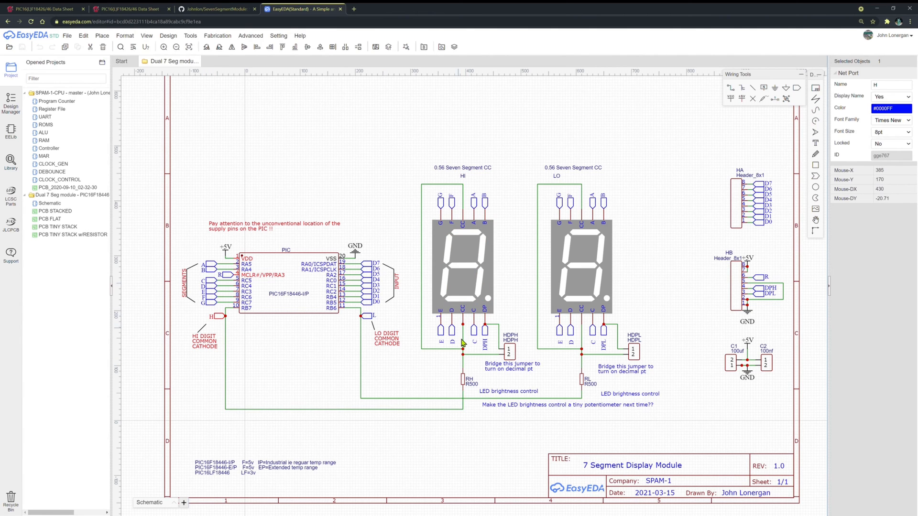
{"action": "mouse_move", "coordinate": [238, 328]}
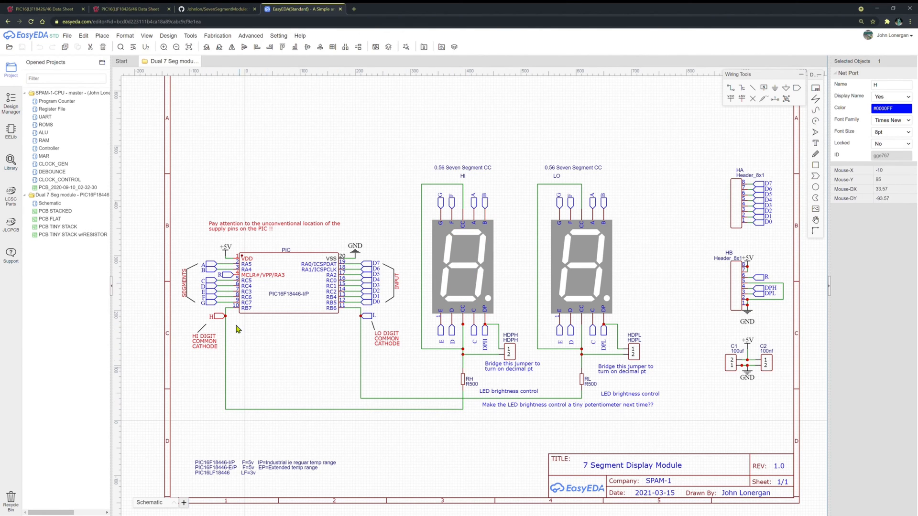
{"action": "mouse_move", "coordinate": [271, 326]}
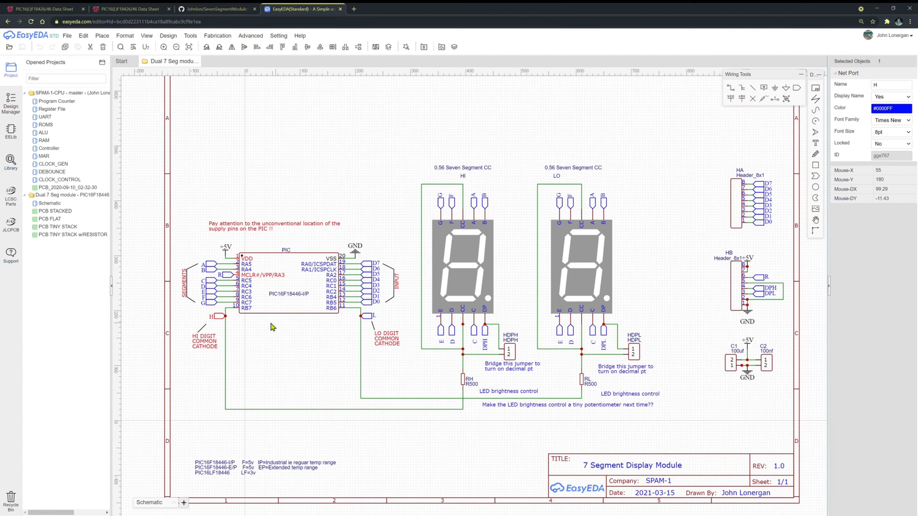
{"action": "mouse_move", "coordinate": [250, 342]}
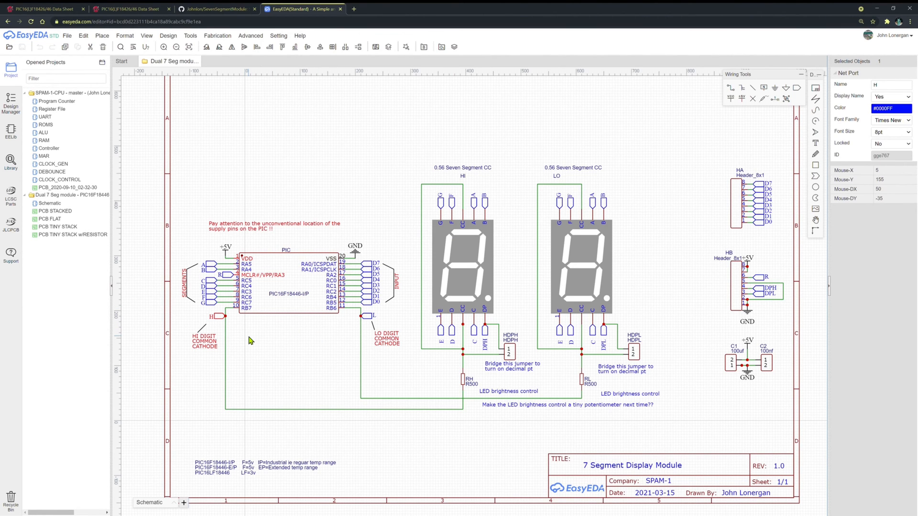
{"action": "left_click", "coordinate": [255, 339]}
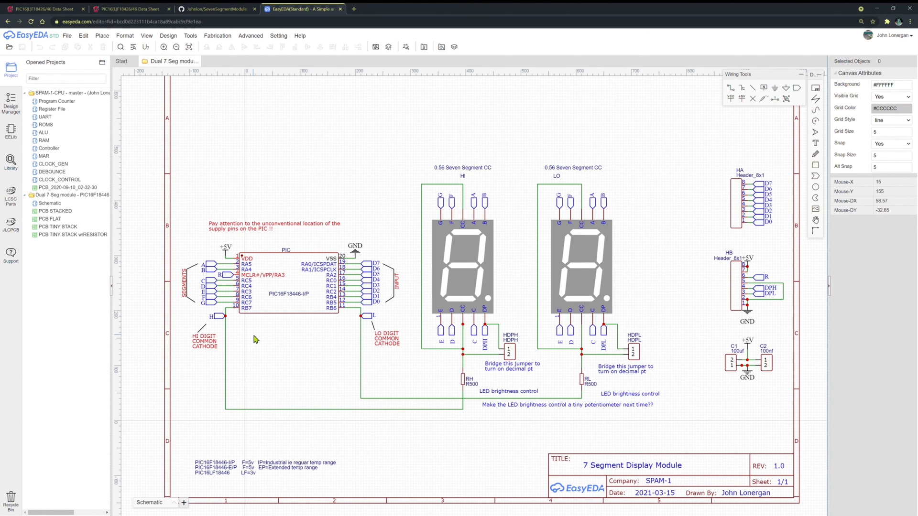
{"action": "mouse_move", "coordinate": [295, 413]}
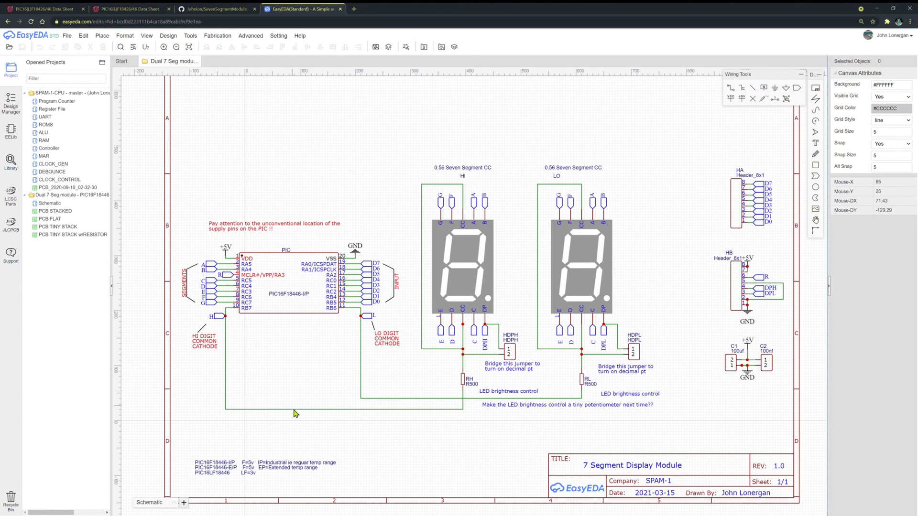
{"action": "left_click", "coordinate": [293, 410]}
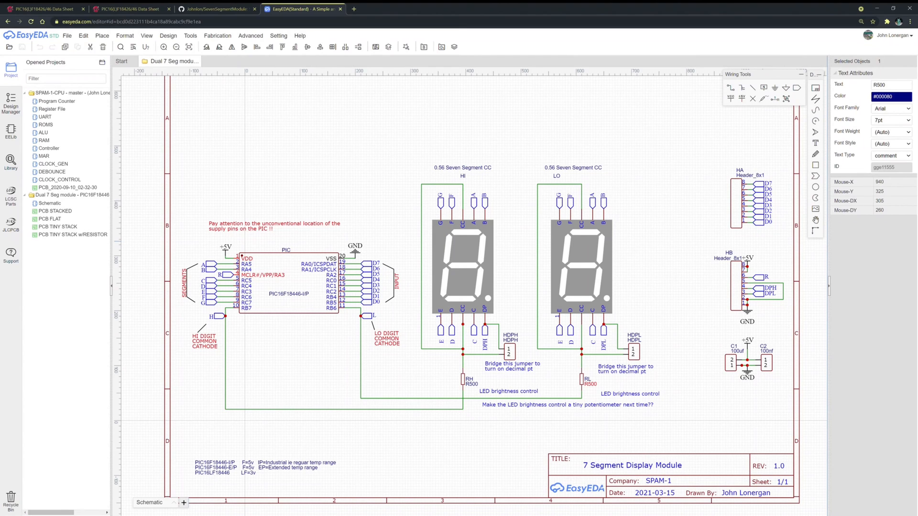
{"action": "mouse_move", "coordinate": [760, 72]}
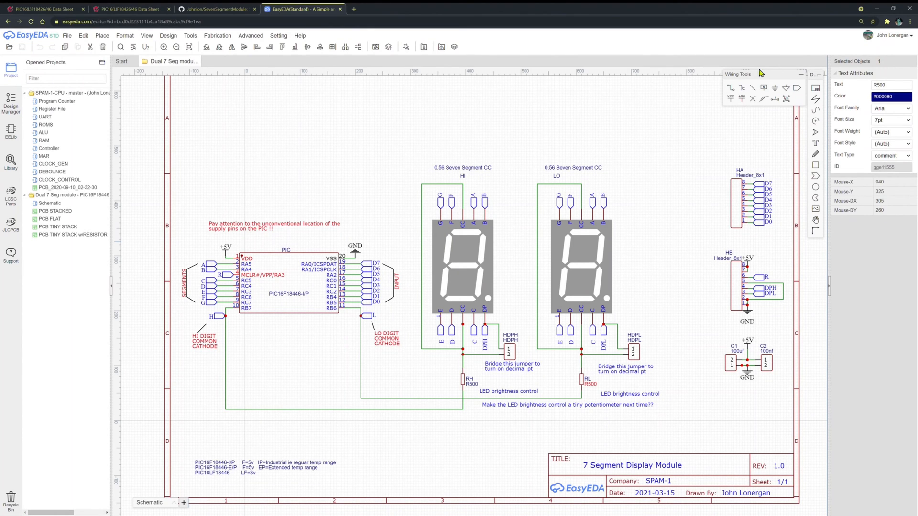
{"action": "left_click", "coordinate": [228, 281]}
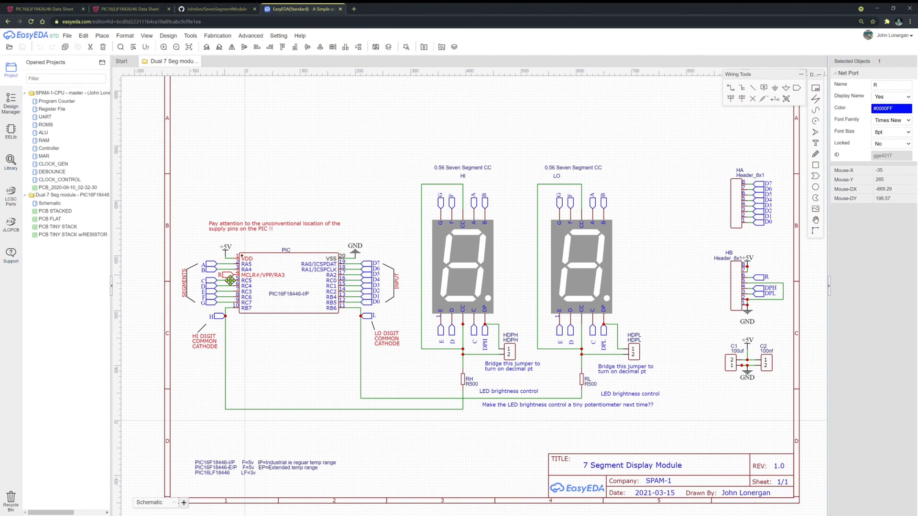
{"action": "mouse_move", "coordinate": [259, 280]}
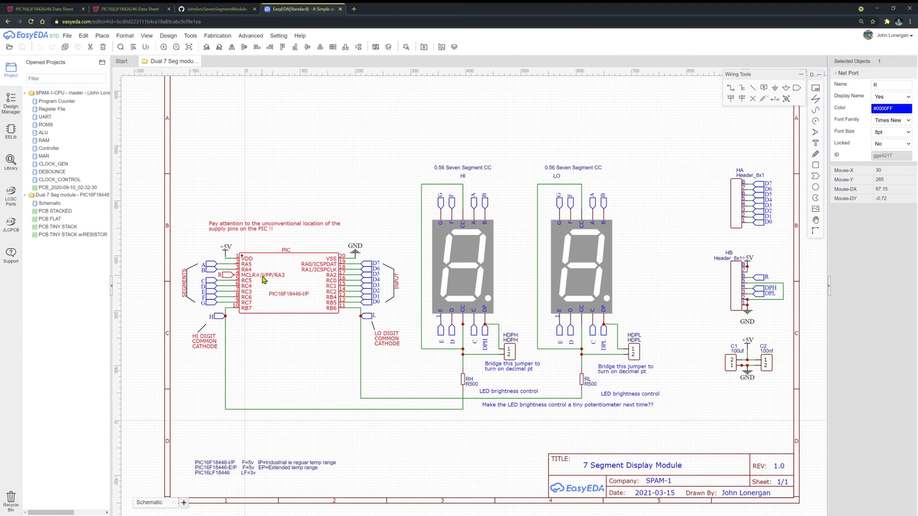
{"action": "mouse_move", "coordinate": [251, 279]}
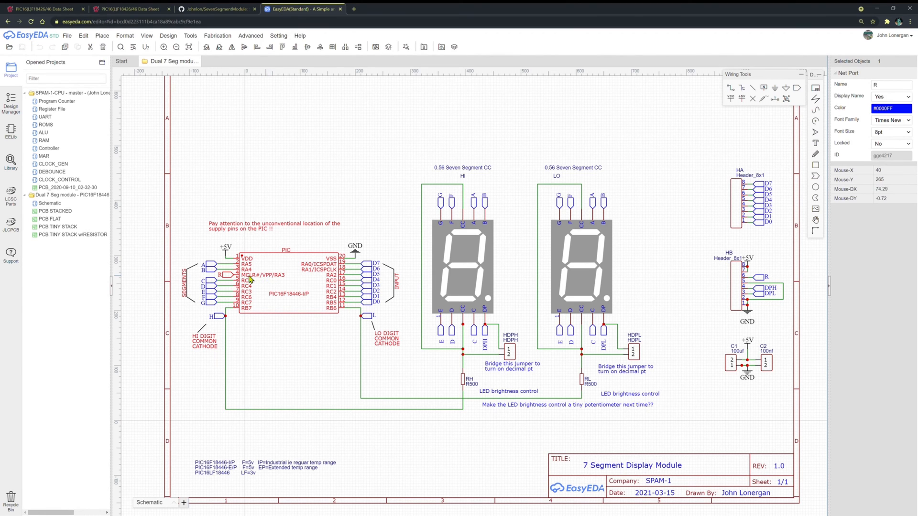
{"action": "mouse_move", "coordinate": [271, 279]}
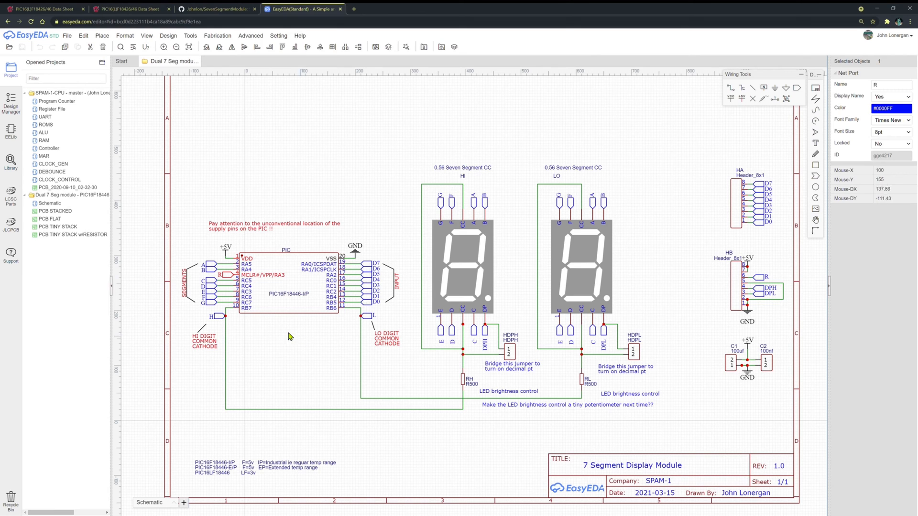
{"action": "mouse_move", "coordinate": [424, 356]}
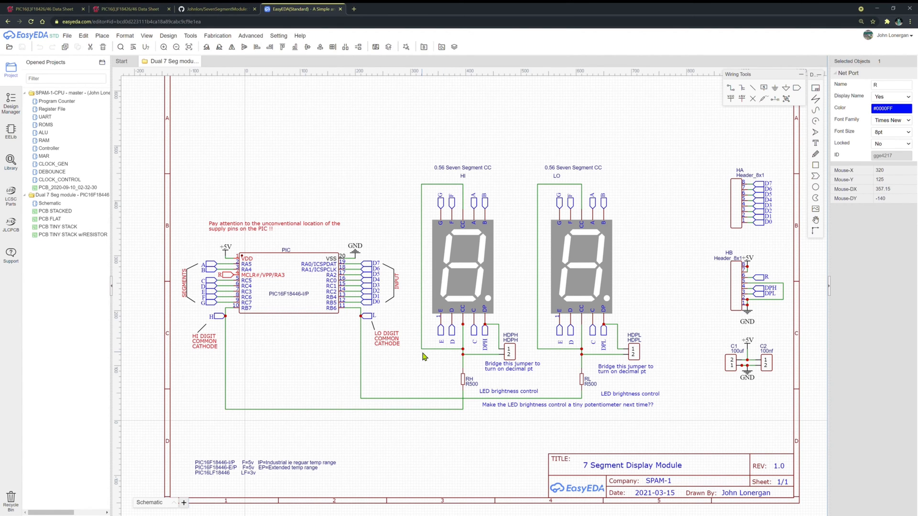
{"action": "mouse_move", "coordinate": [367, 350]}
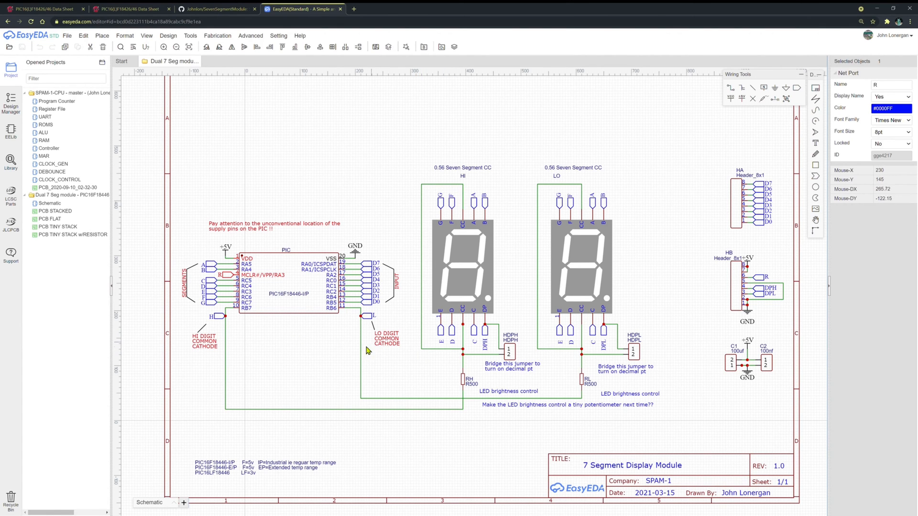
{"action": "mouse_move", "coordinate": [363, 297]}
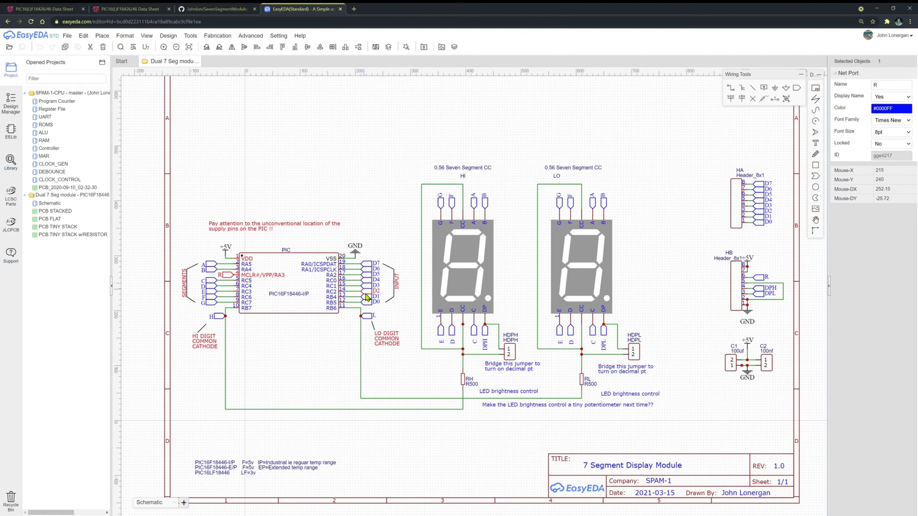
{"action": "mouse_move", "coordinate": [268, 358]}
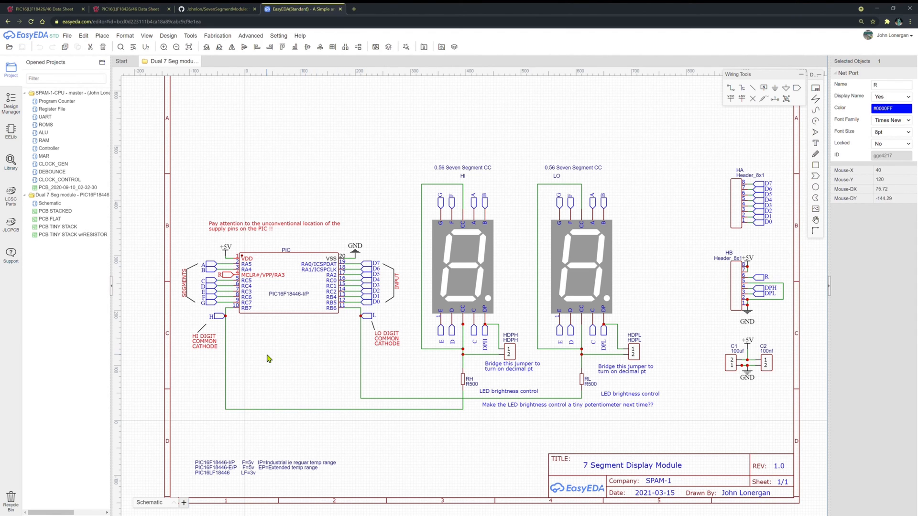
{"action": "mouse_move", "coordinate": [552, 145]}
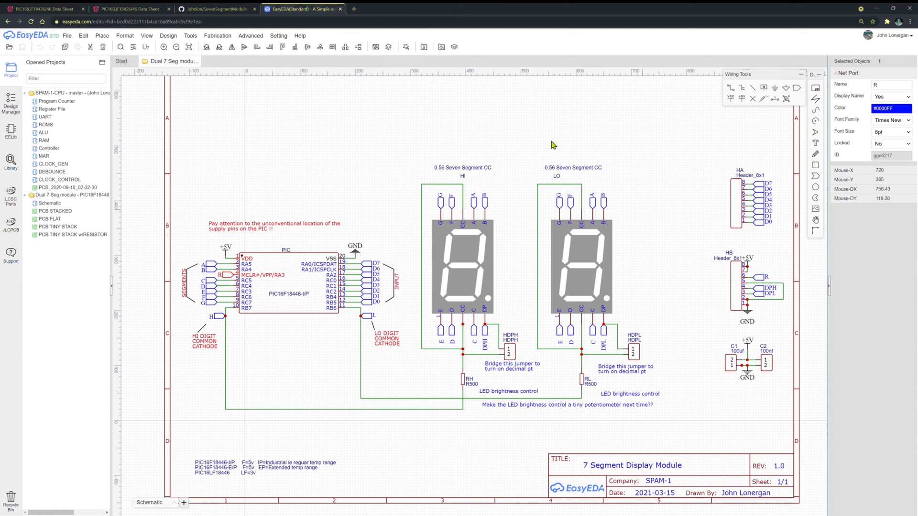
{"action": "mouse_move", "coordinate": [332, 198]}
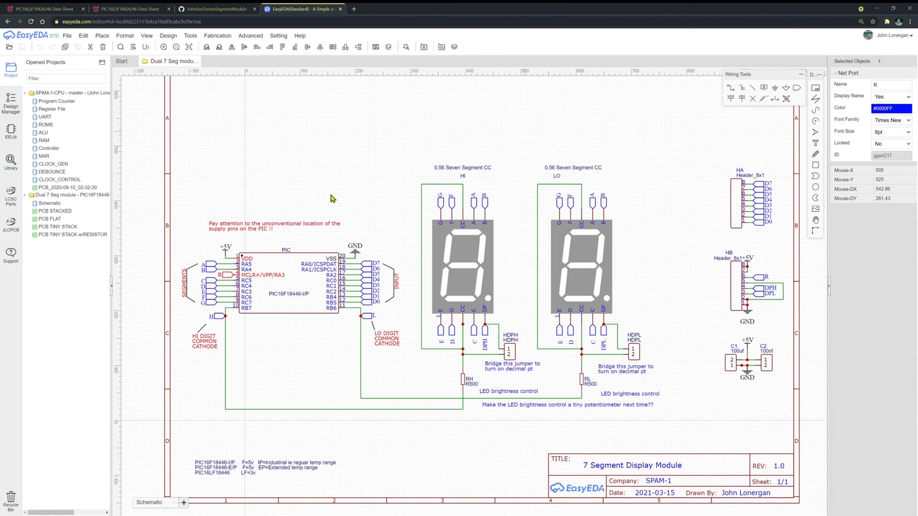